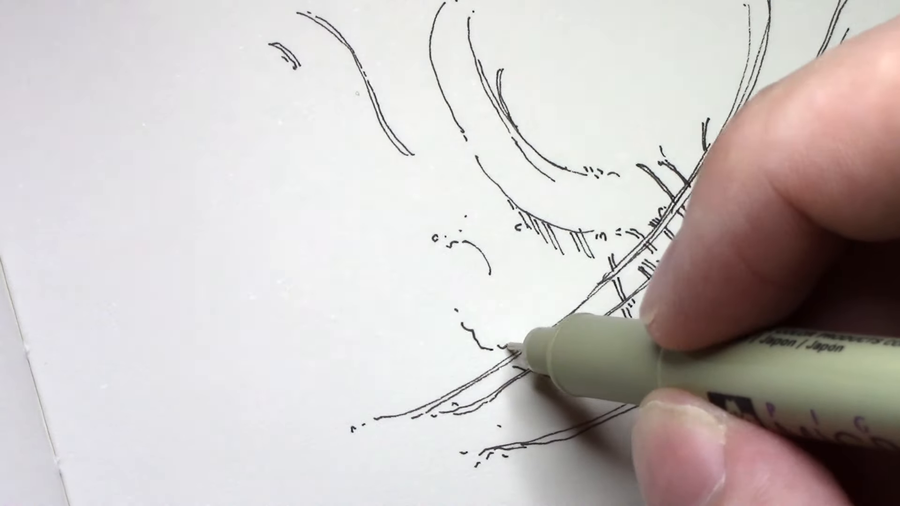
pyautogui.moveTo(522, 345); pyautogui.dragTo(516, 258)
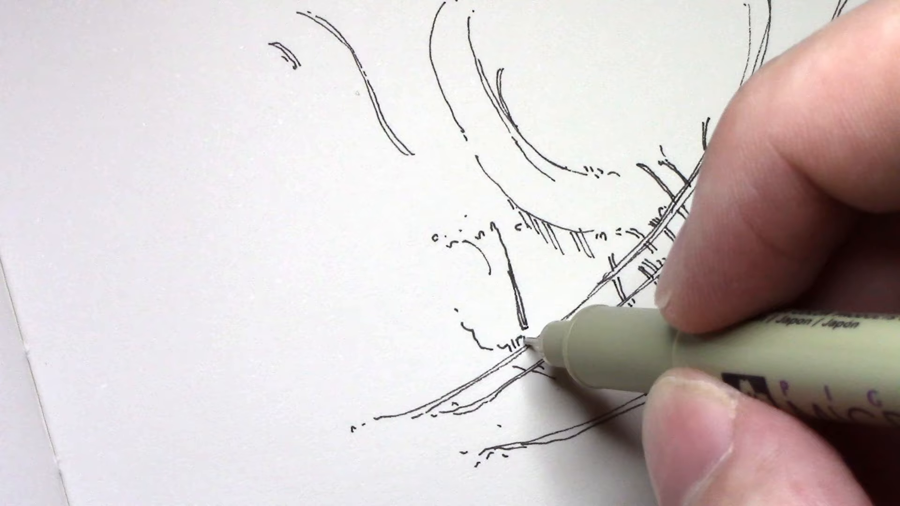